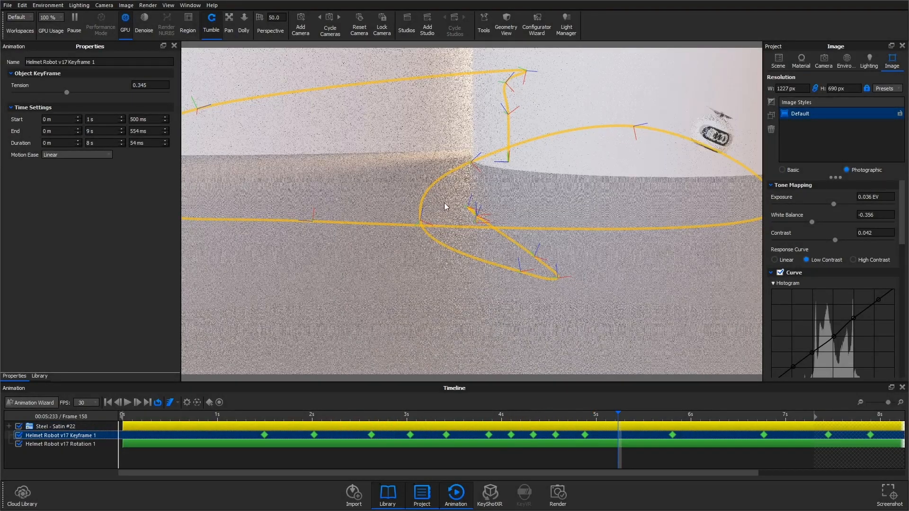
Inspect the finished robot keyframe near 5 s and the Helmet Robot v17 model in the Scene tree
left_click(511, 435)
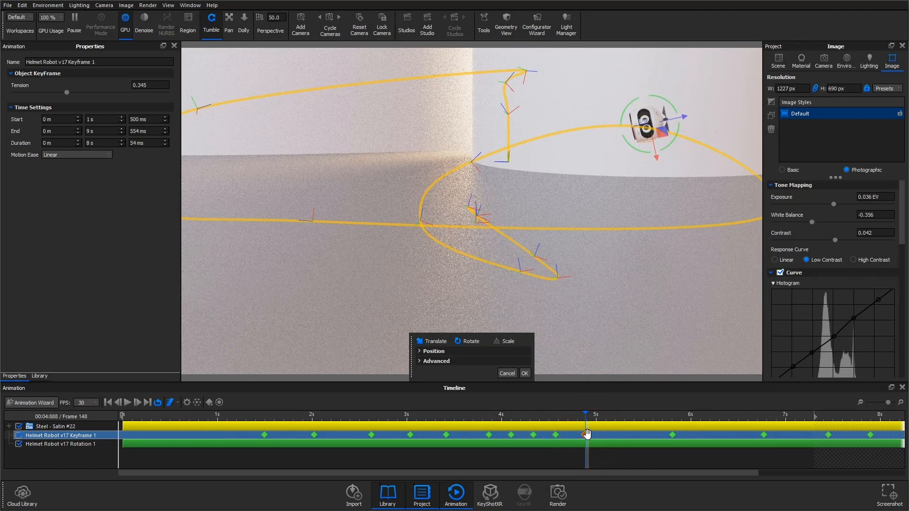
left_click(777, 61)
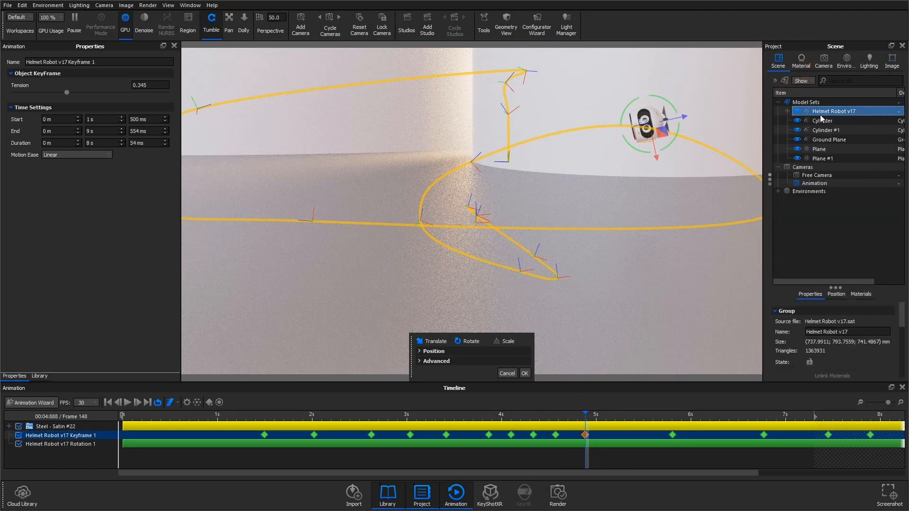
right_click(833, 111)
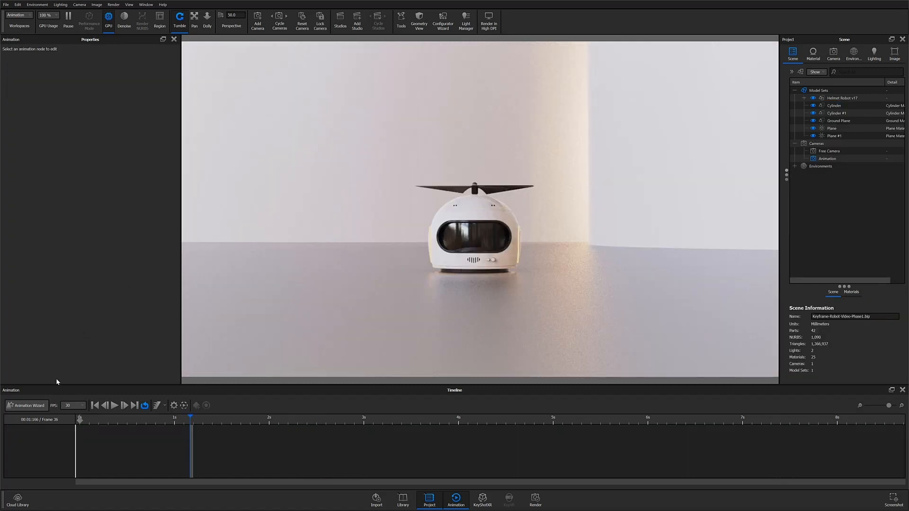
Add a keyframe animation, Helmet Robot v17 Keyframe 1, to the robot model
left_click(27, 405)
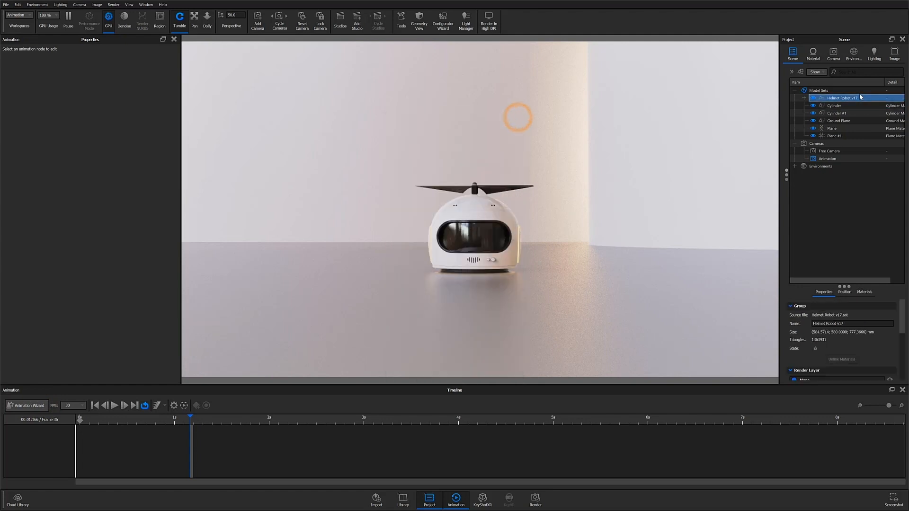
right_click(844, 97)
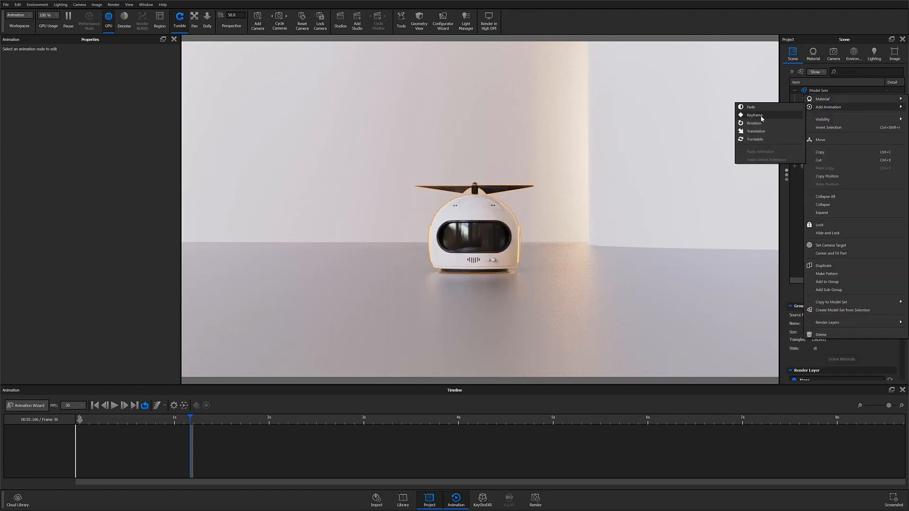
left_click(754, 114)
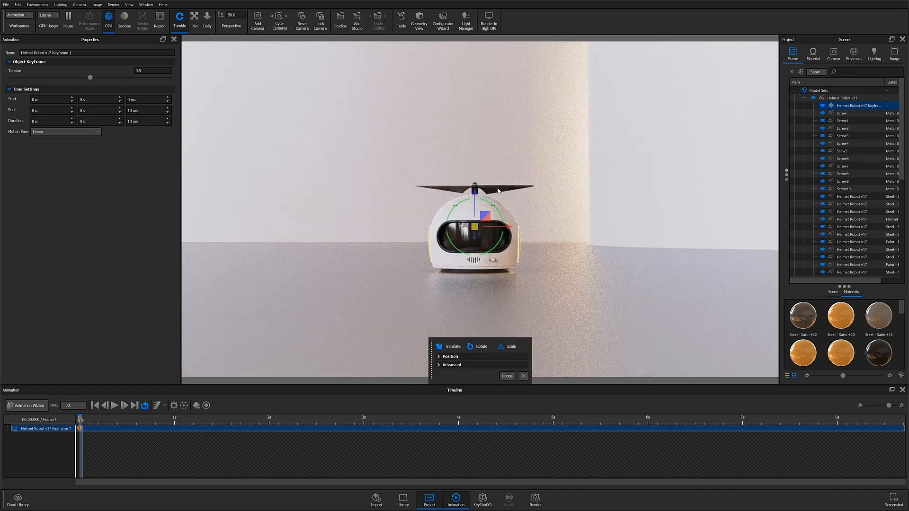
mouse_move(524, 305)
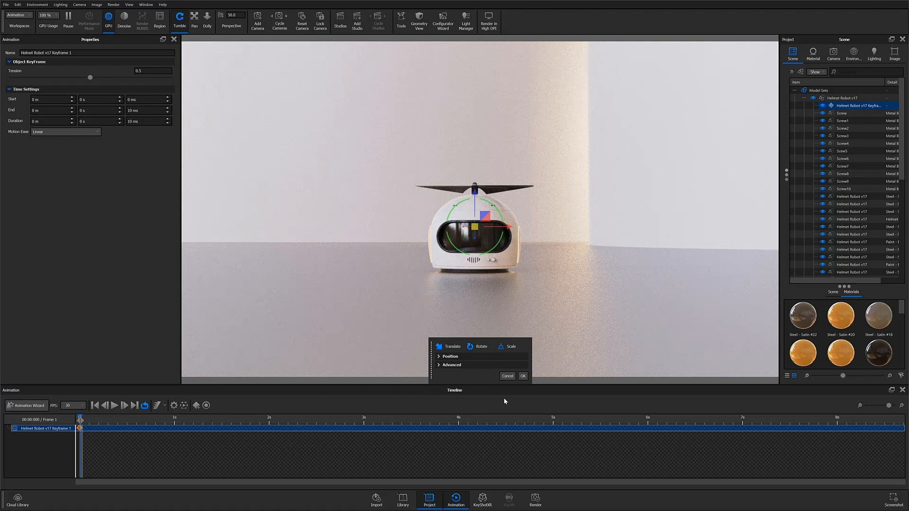
left_click(522, 375)
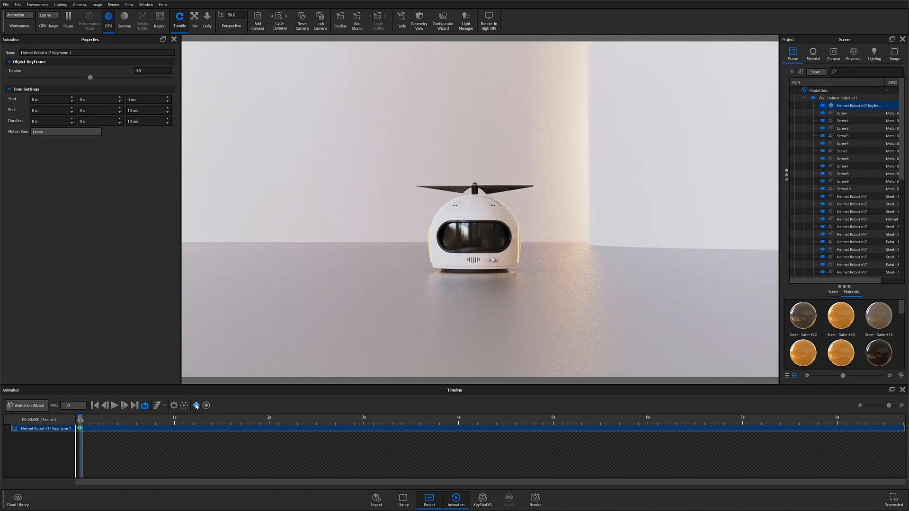
mouse_move(197, 406)
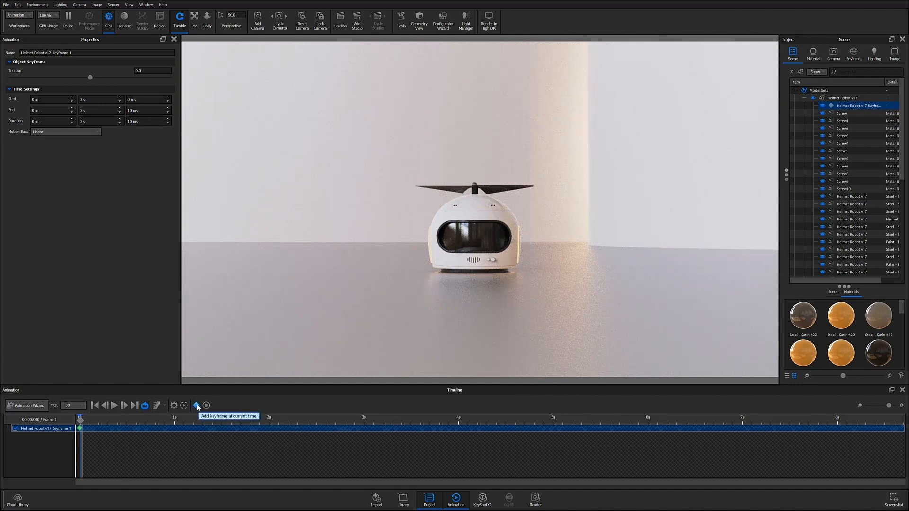
mouse_move(478, 237)
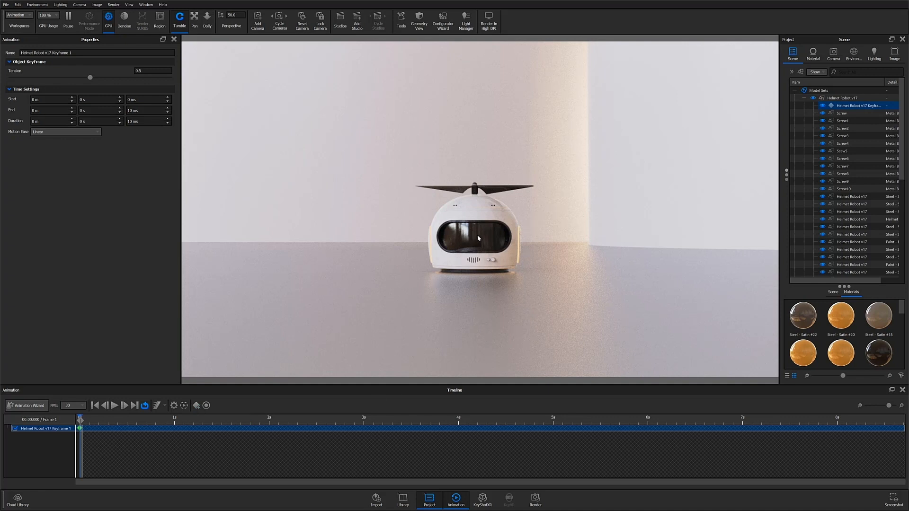
mouse_move(467, 167)
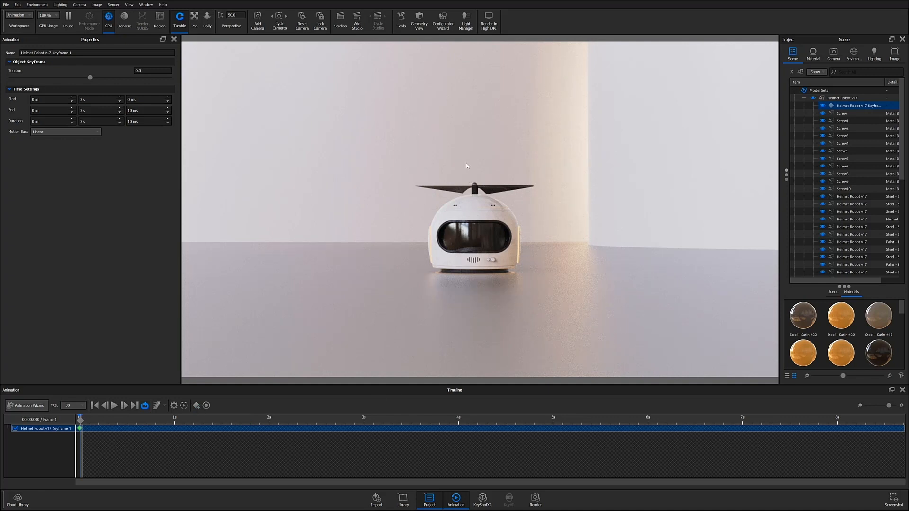
mouse_move(453, 82)
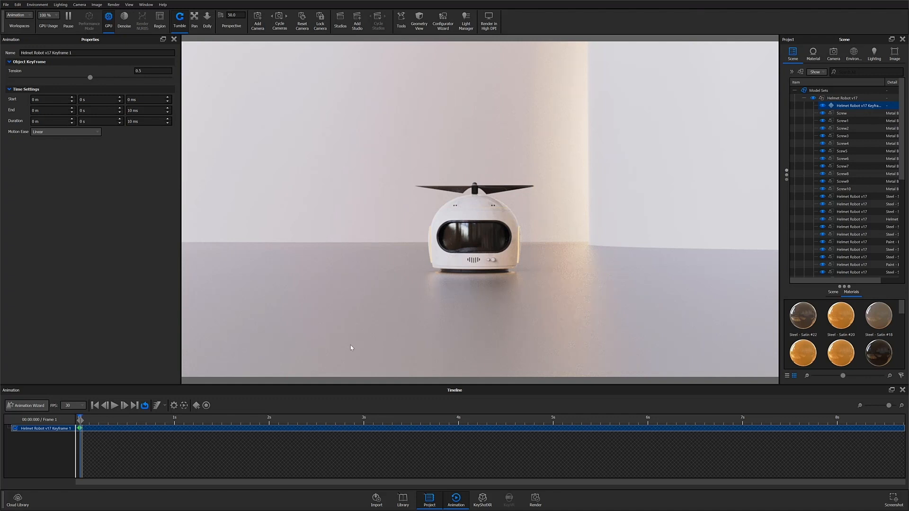
mouse_move(364, 321)
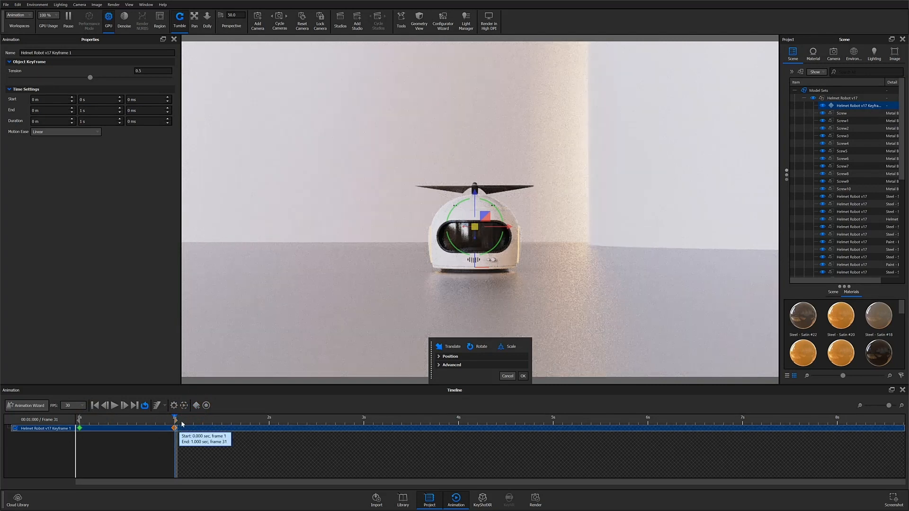
mouse_move(463, 158)
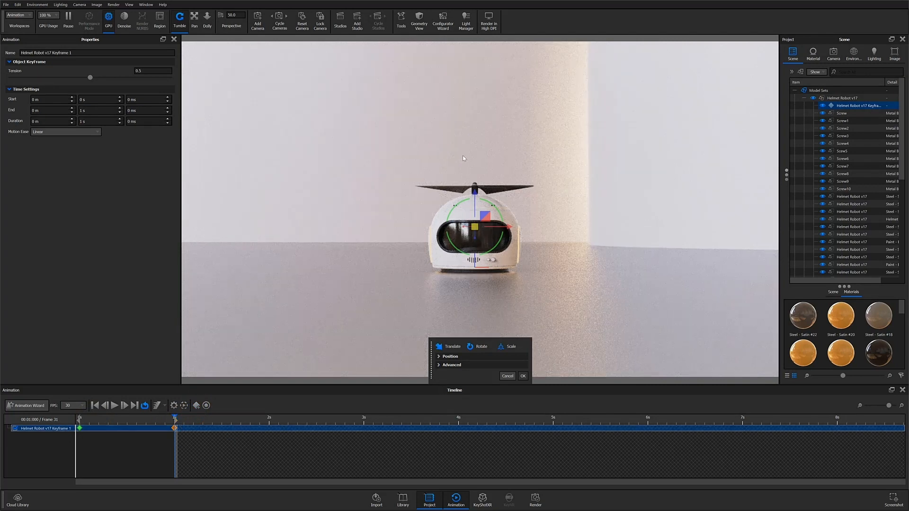
mouse_move(434, 376)
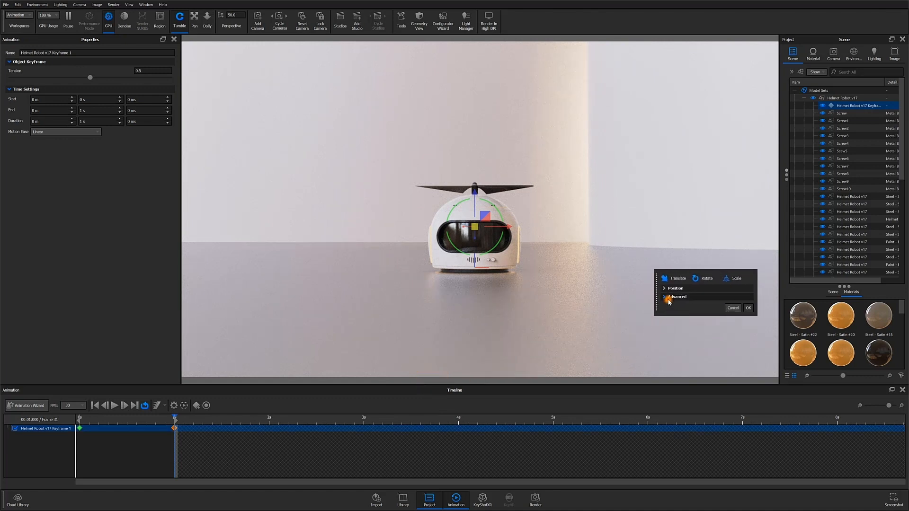
Expand the advanced transform settings in the Move Tool panel
left_click(676, 297)
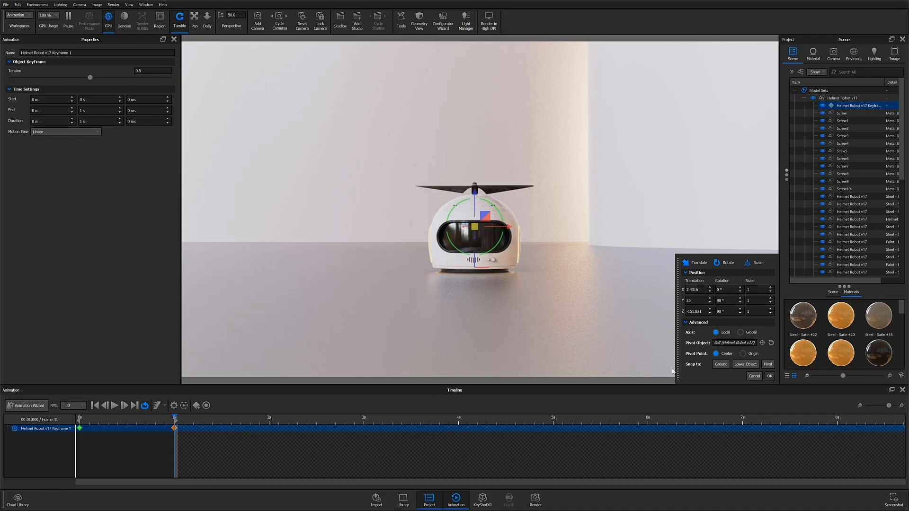
mouse_move(718, 382)
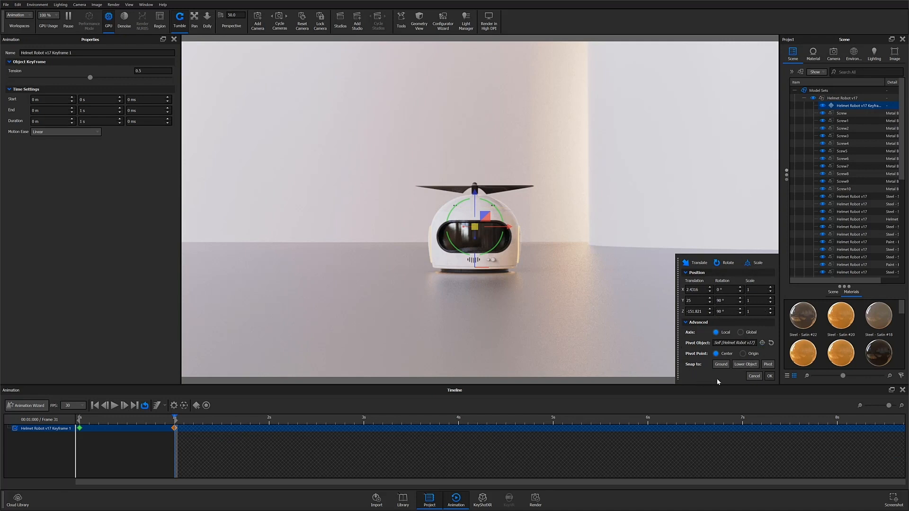
mouse_move(688, 378)
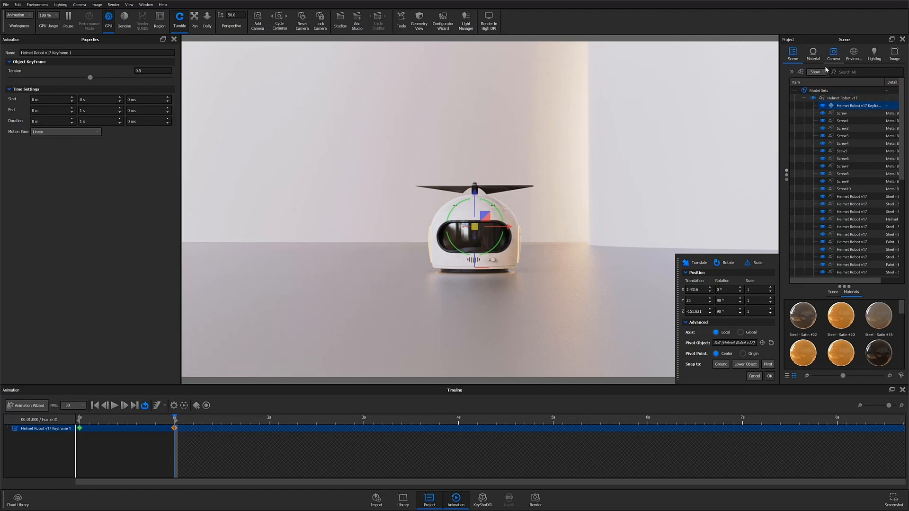
Raise and tilt the robot above the floor and apply the lifted pose
left_click(834, 53)
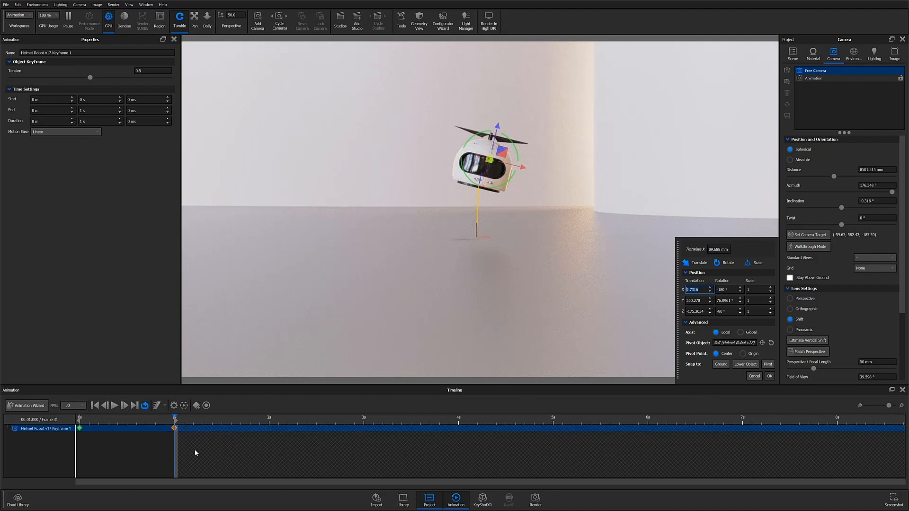
mouse_move(136, 364)
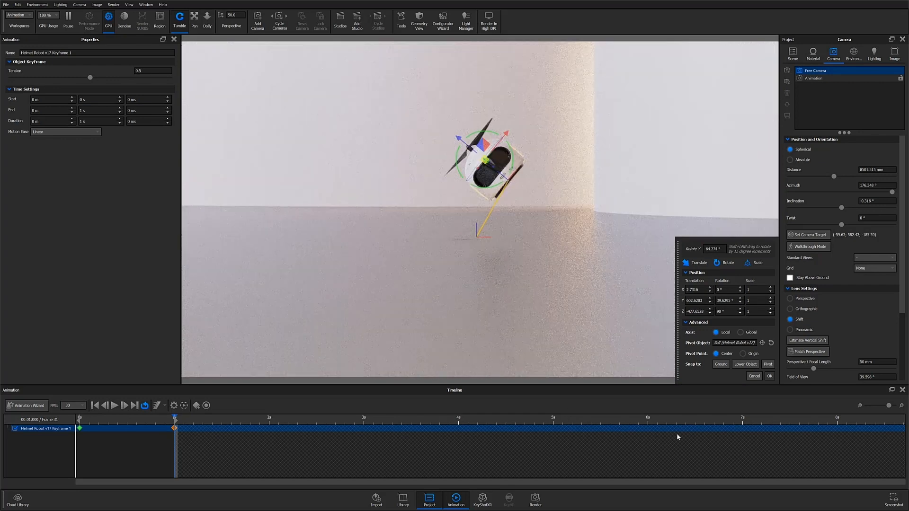
left_click(769, 376)
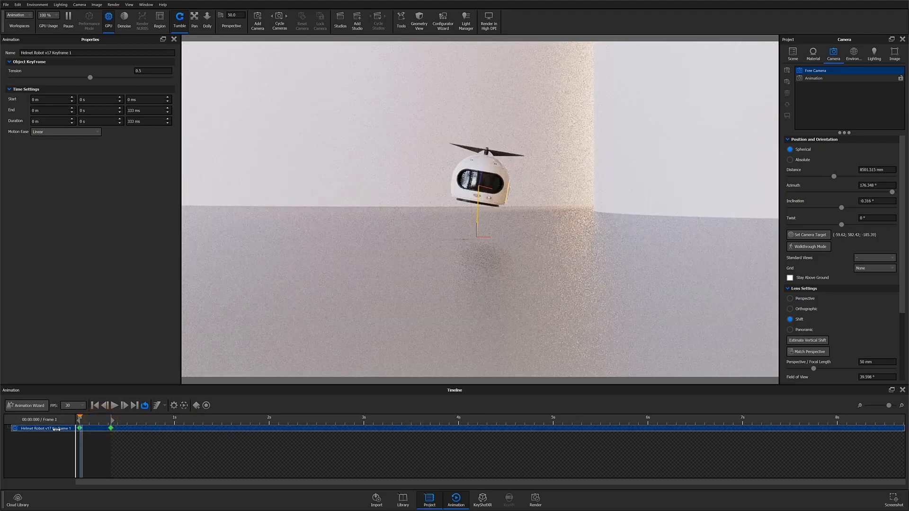
Preview the robot's 3 s flight path, then switch on keyframe recording
left_click(114, 405)
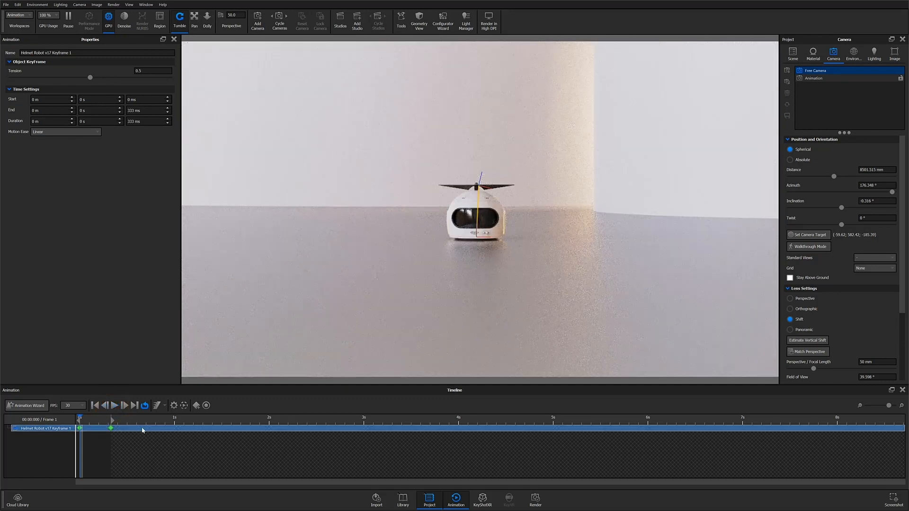
left_click(196, 405)
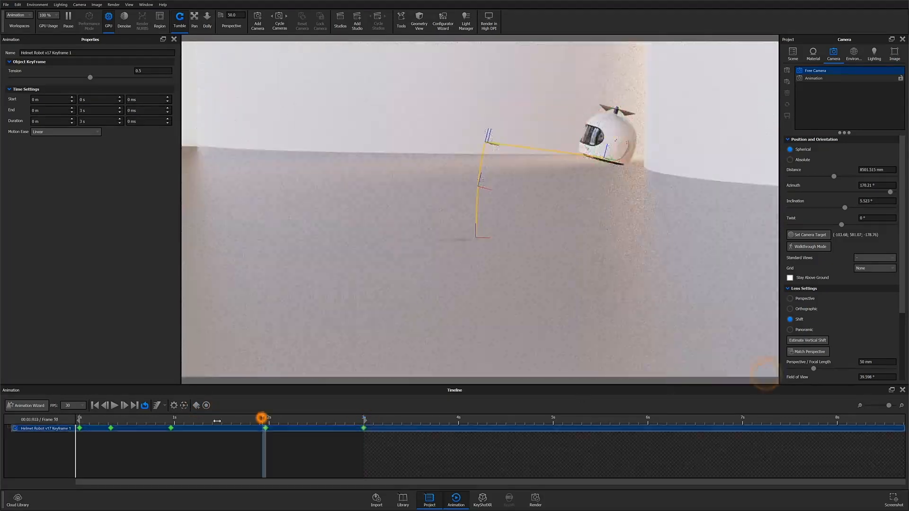
left_click(115, 405)
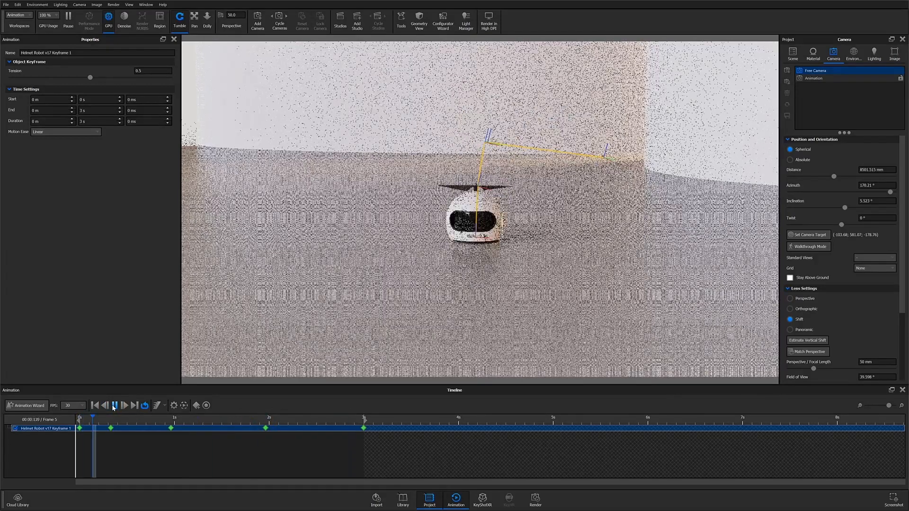
left_click(115, 405)
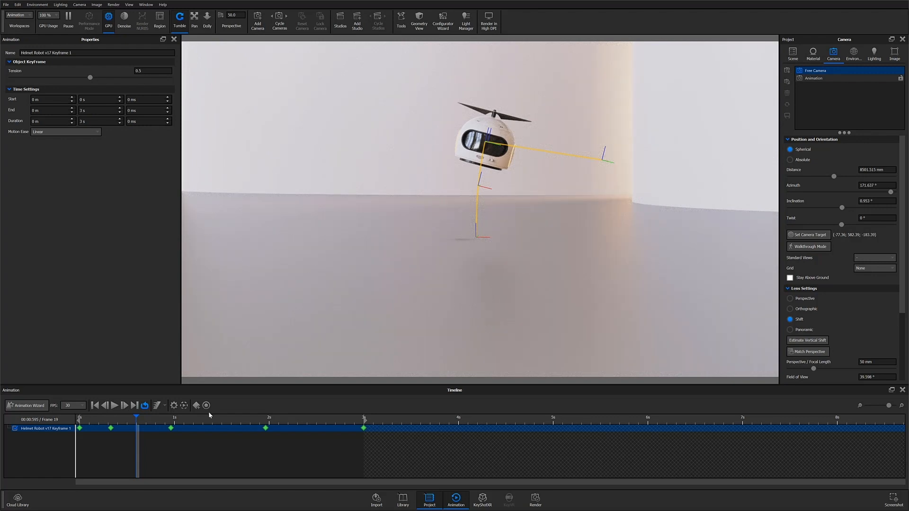
left_click(206, 405)
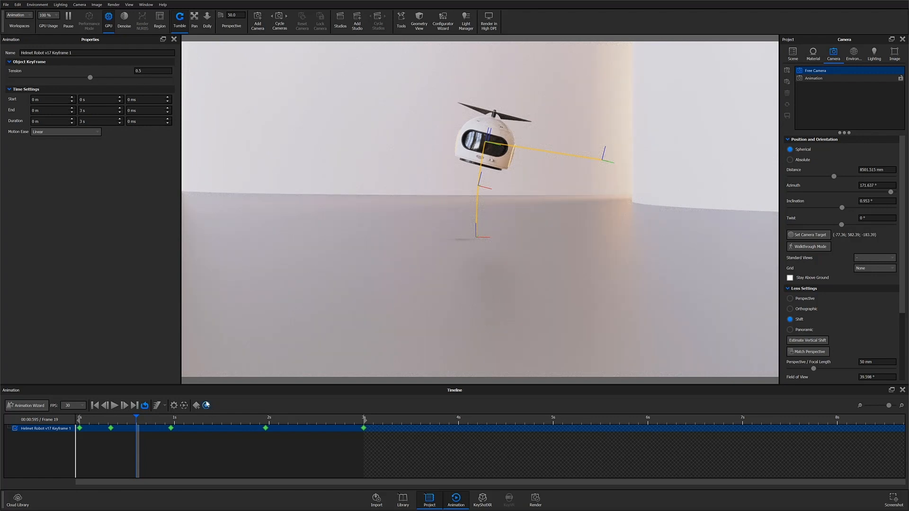
Record new robot positions around 4 s, extending the flight path to about 5.7 s
left_click(206, 405)
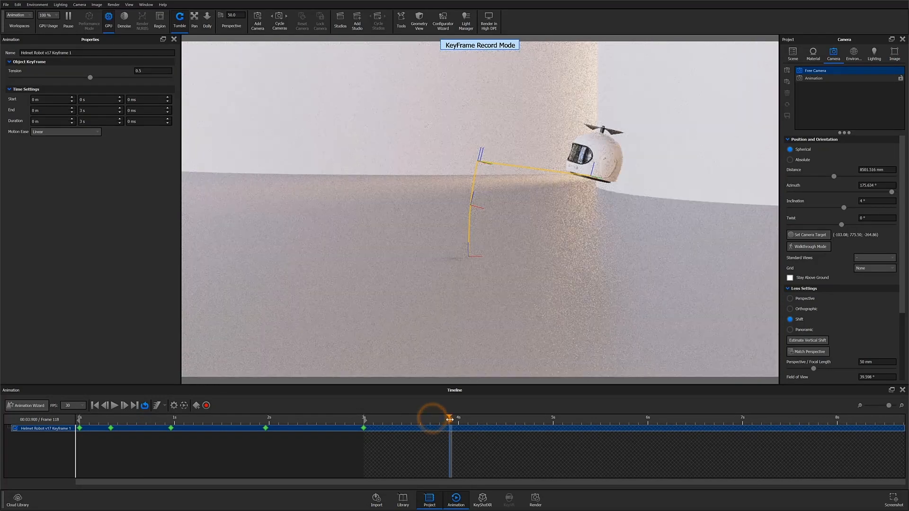
left_click(793, 52)
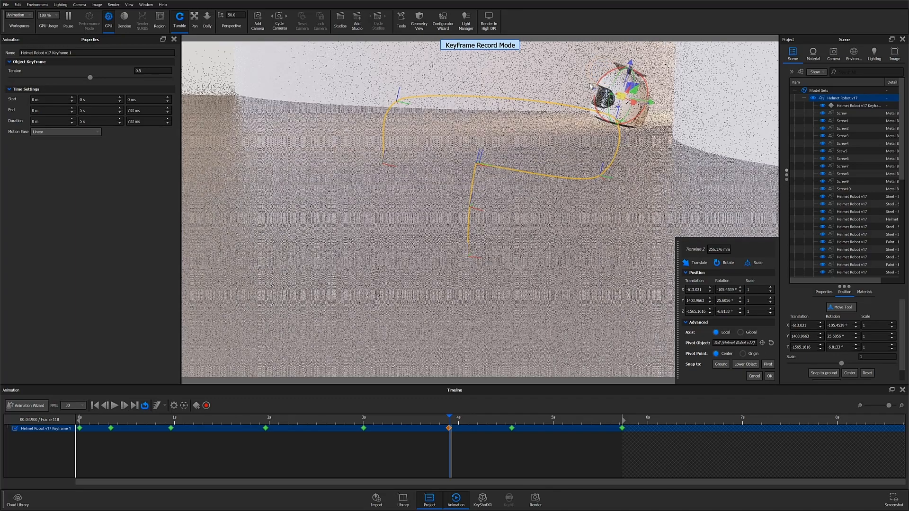
left_click(769, 376)
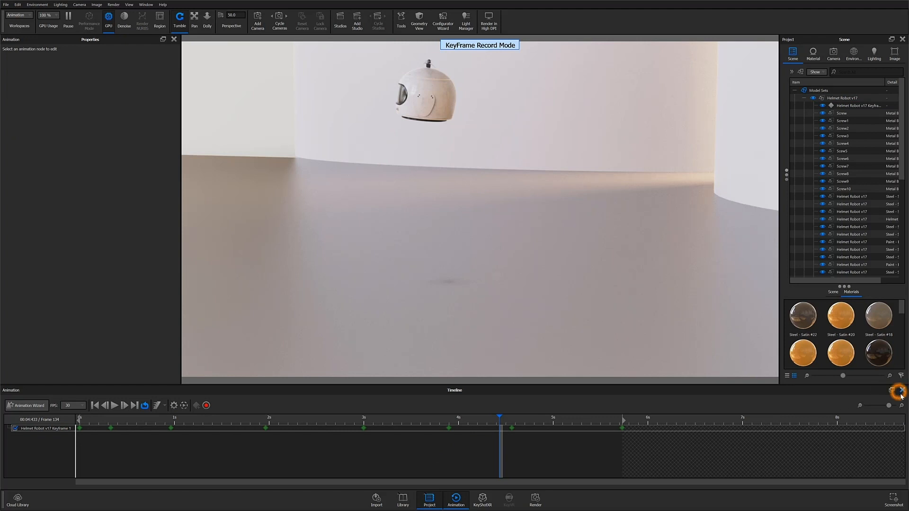
right_click(850, 97)
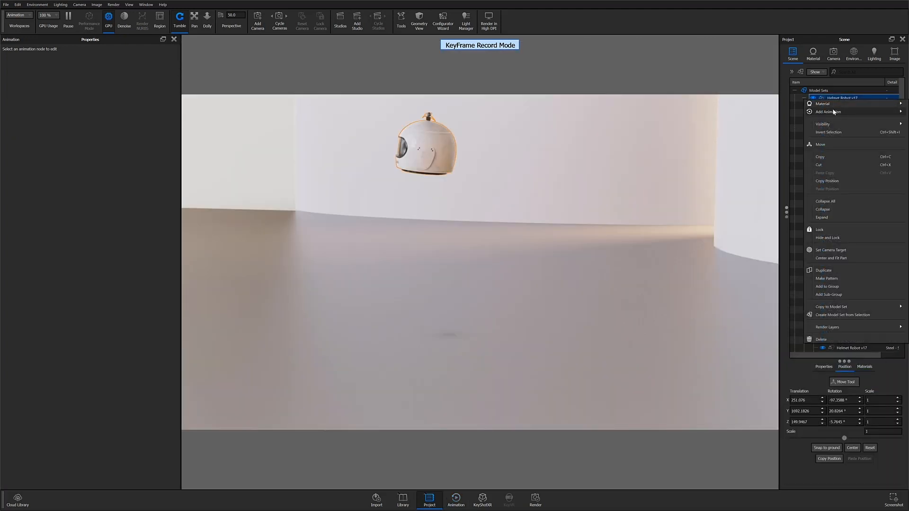
left_click(820, 144)
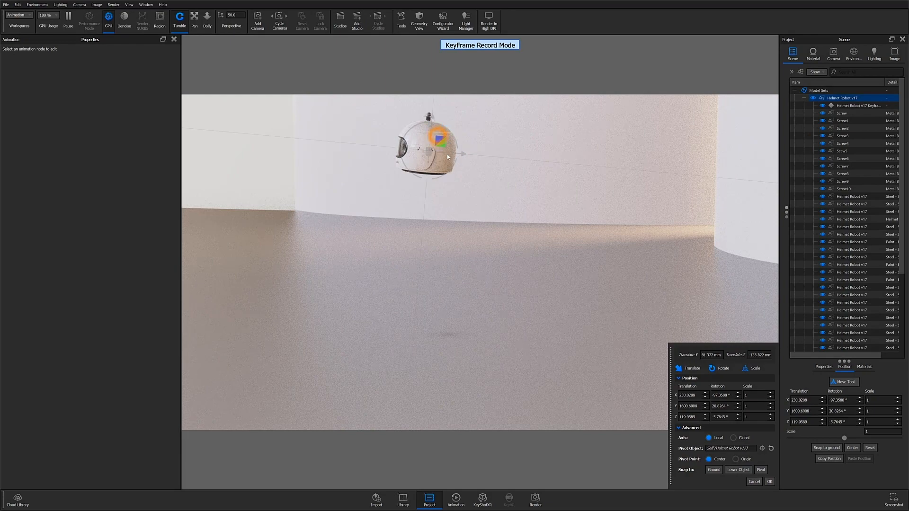
left_click(769, 481)
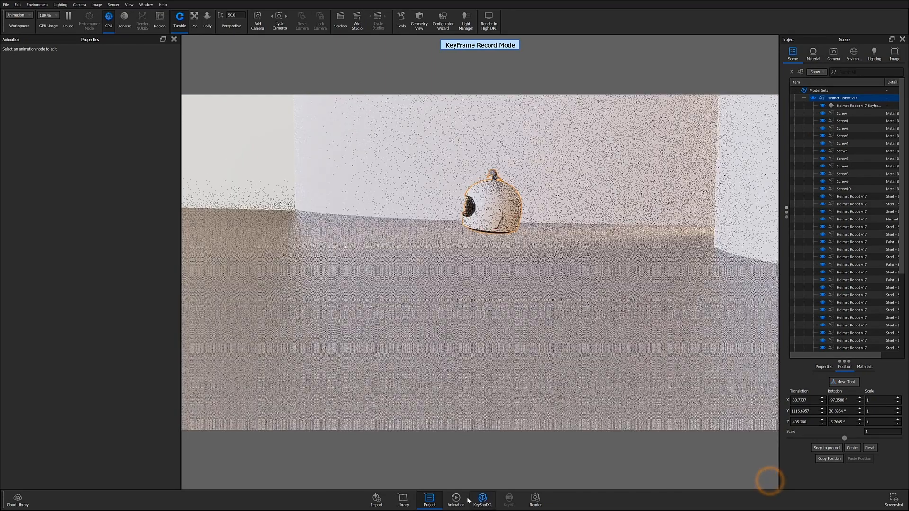
left_click(456, 500)
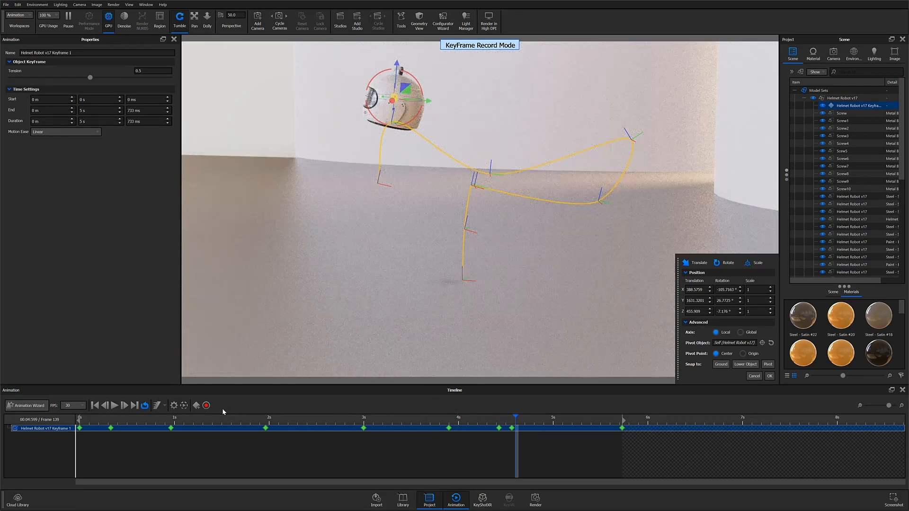
Stop keyframe recording and locate the Helmet Robot v17 keyframe node in the Scene tree
left_click(206, 405)
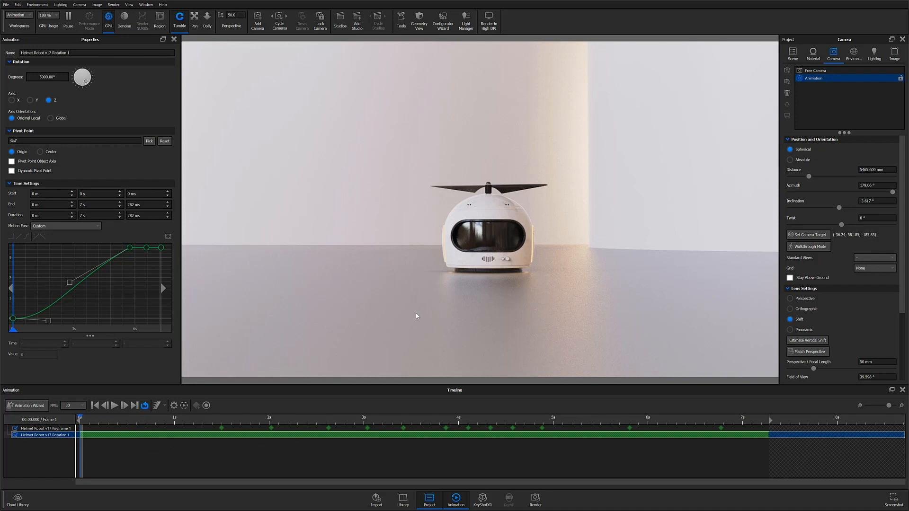
mouse_move(570, 244)
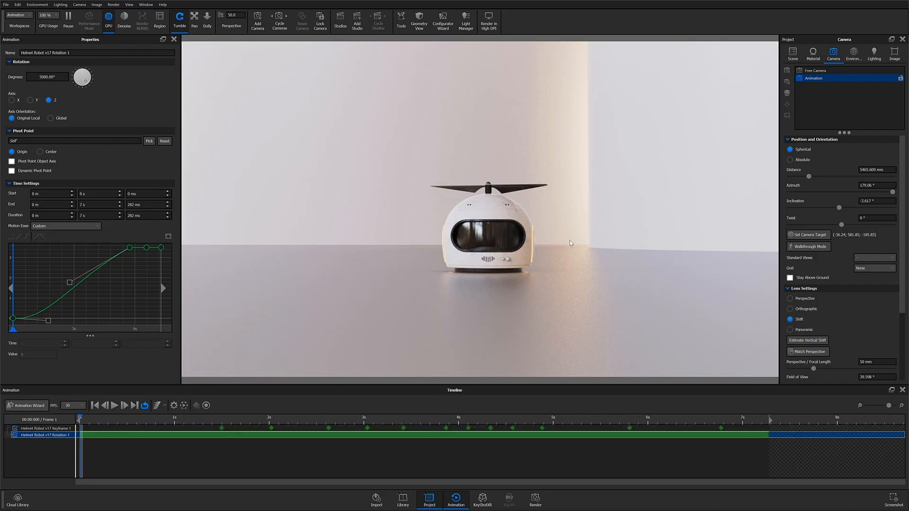
left_click(793, 52)
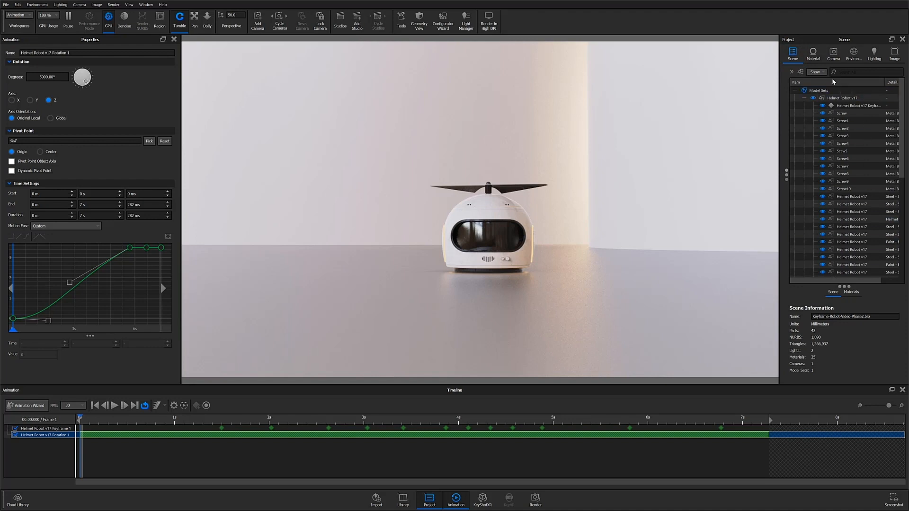
left_click(844, 97)
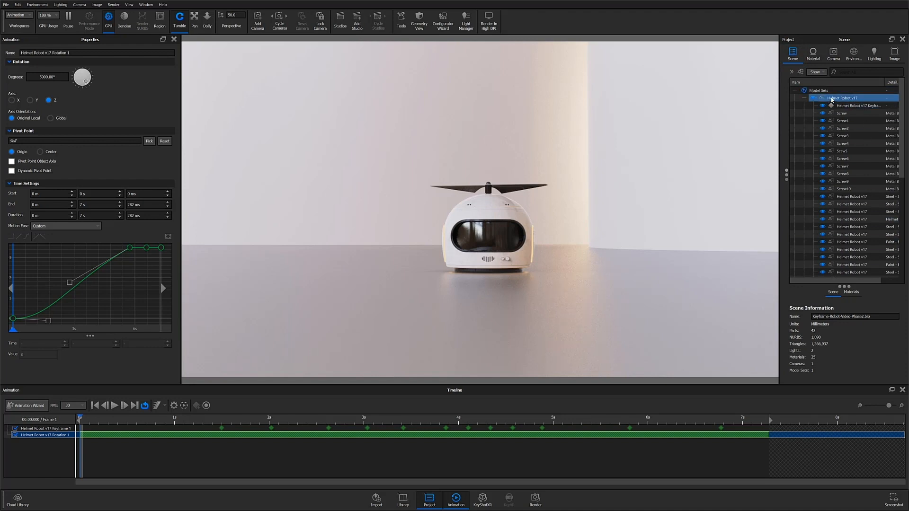
right_click(844, 97)
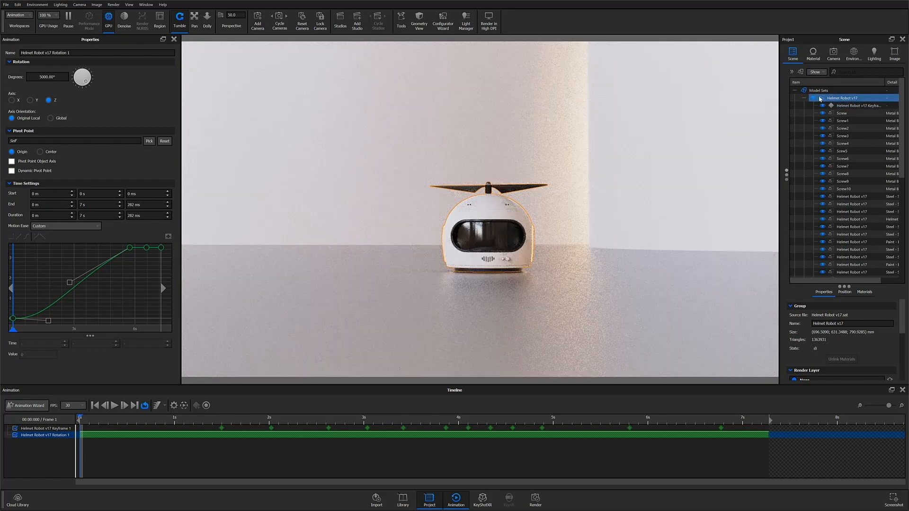
left_click(858, 105)
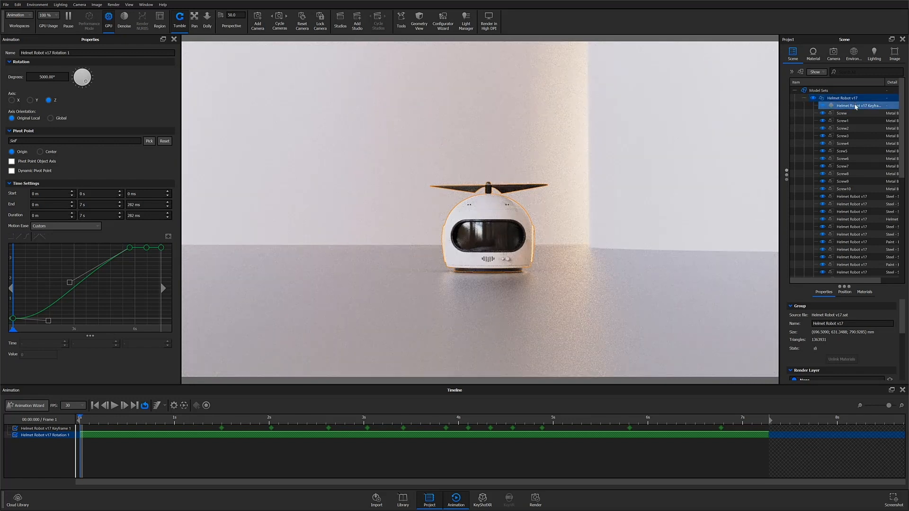
Select the propeller part and its Rotation 1 animation spinning 5000° about Z
left_click(853, 272)
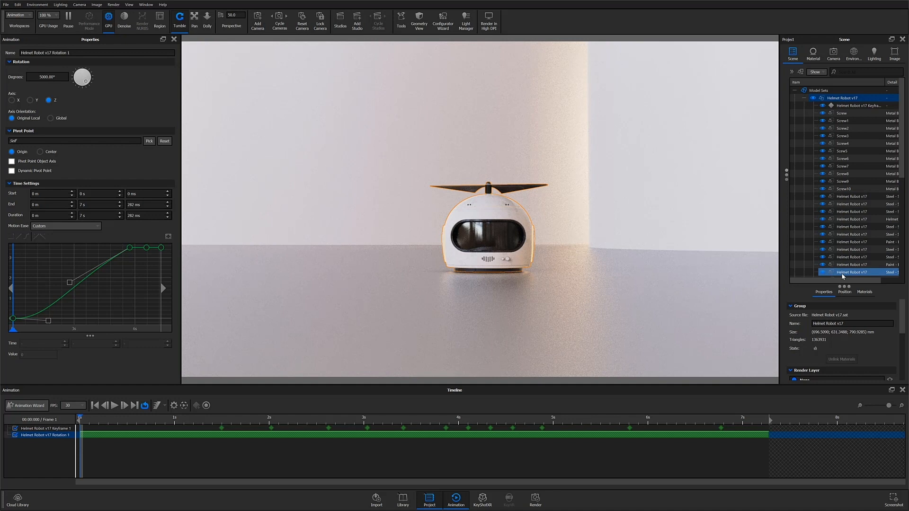
left_click(817, 90)
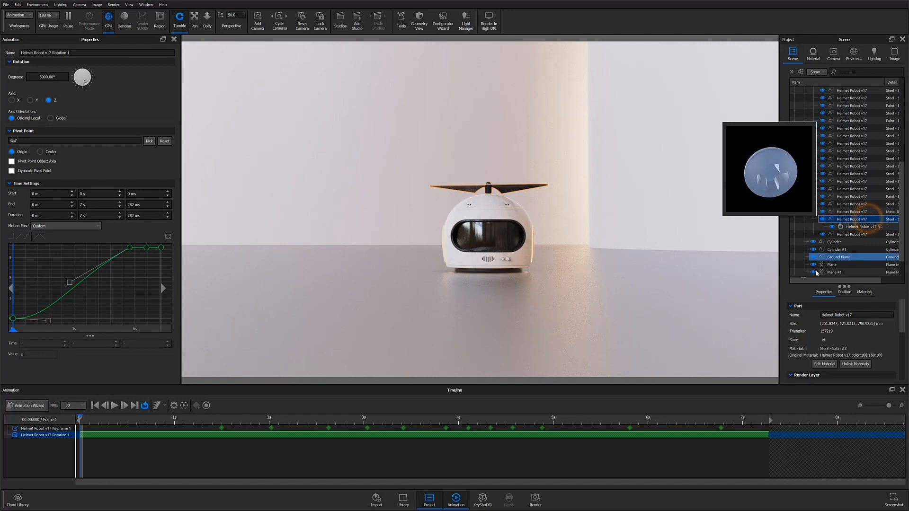
left_click(852, 219)
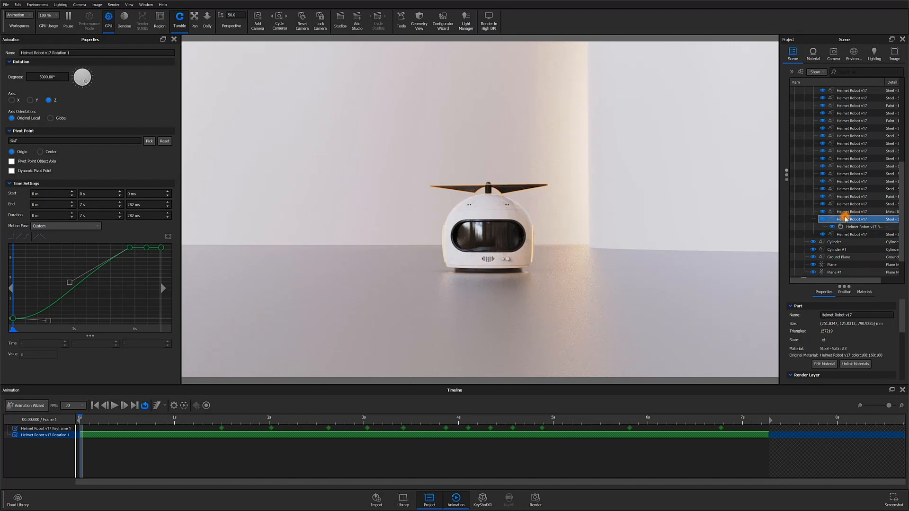
left_click(865, 292)
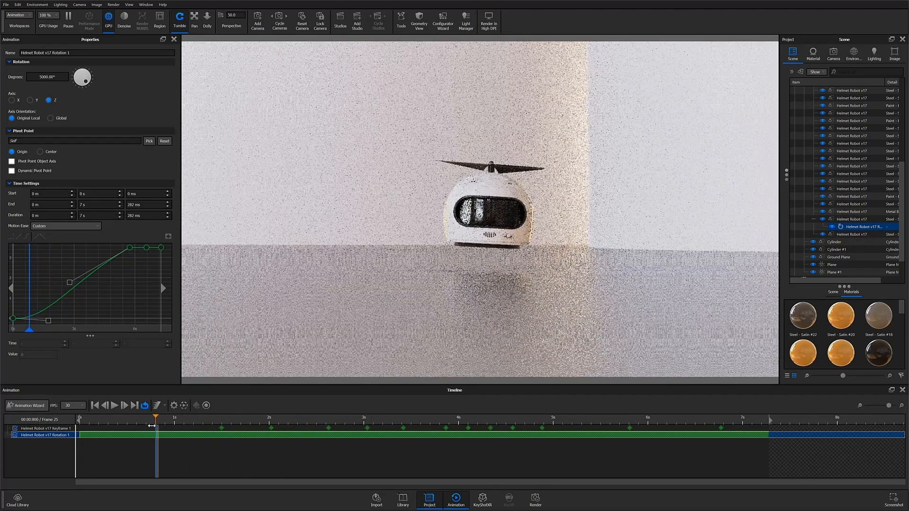
Give Keyframe 1 tension 0.5 and keep the custom motion easing curve
left_click(185, 430)
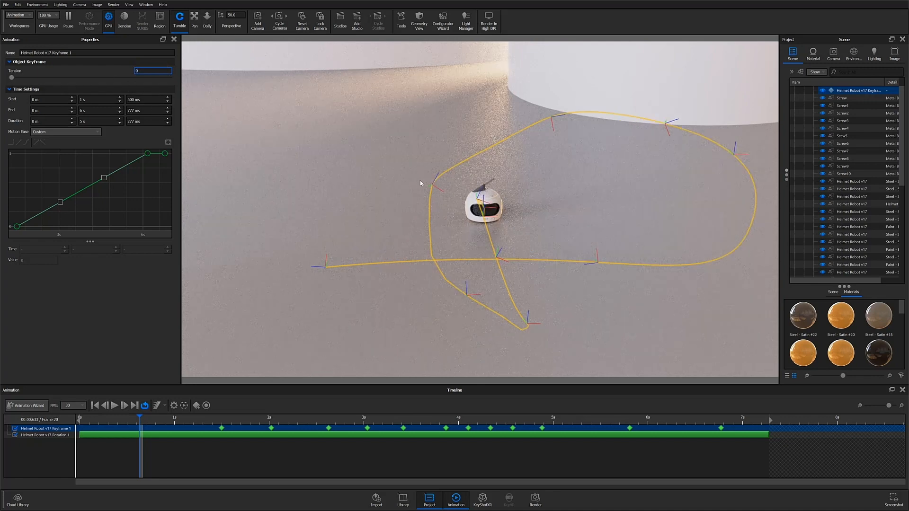
mouse_move(164, 86)
type(".5")
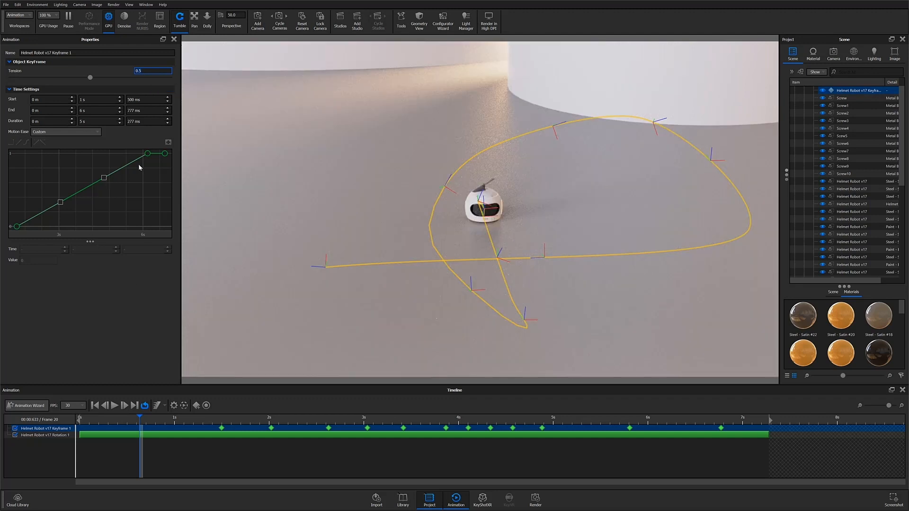
left_click(65, 132)
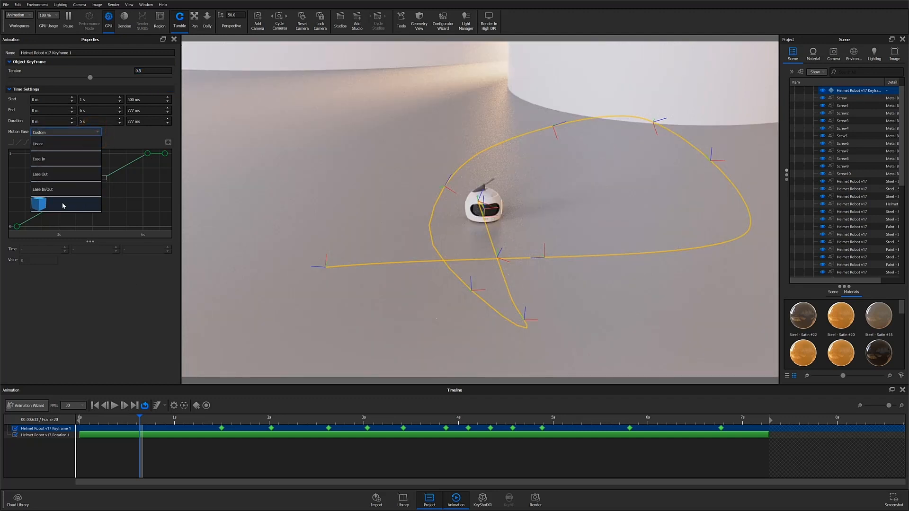
left_click(41, 203)
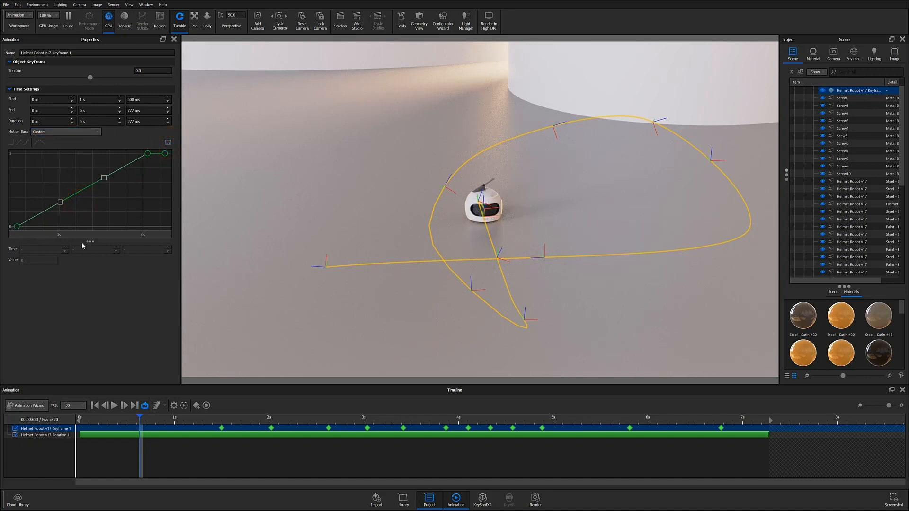
mouse_move(539, 445)
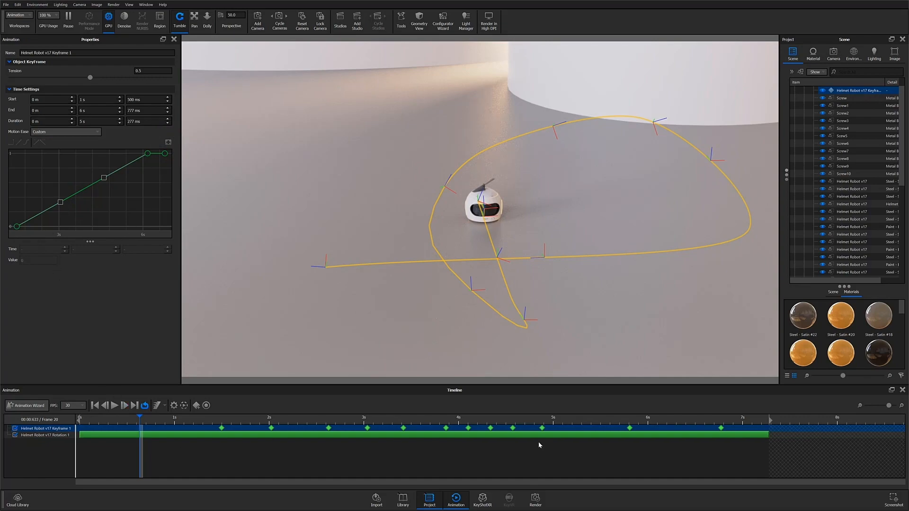
mouse_move(649, 209)
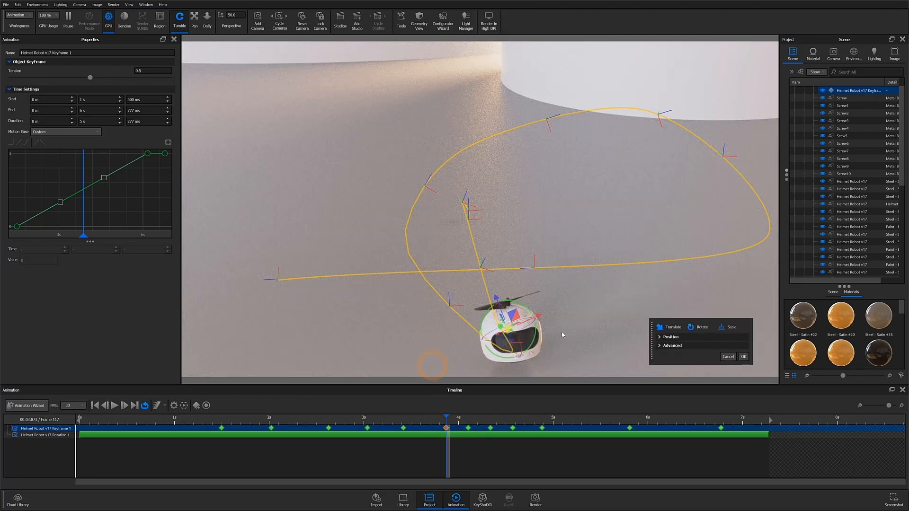
mouse_move(501, 371)
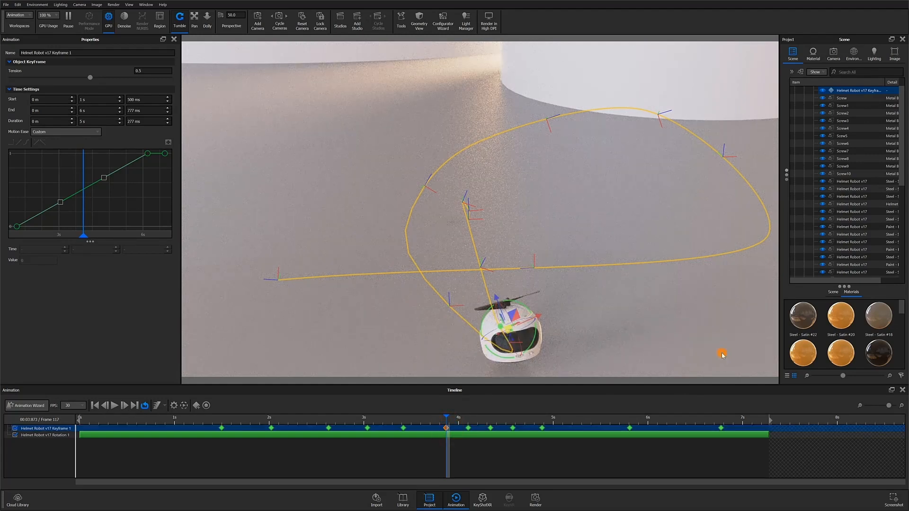
Adjust the motion easing choice after repositioning a robot keyframe
left_click(66, 132)
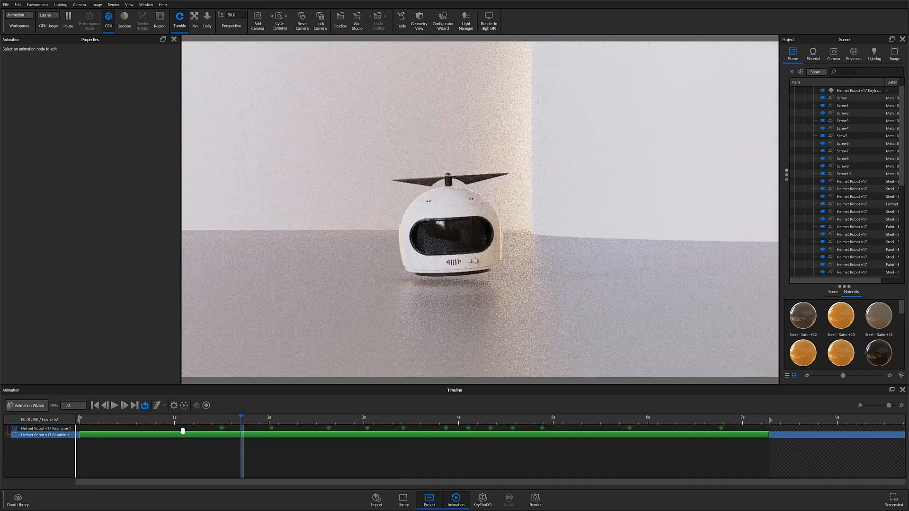
Play the animation from an earlier frame and return the timeline to frame 1
left_click(184, 429)
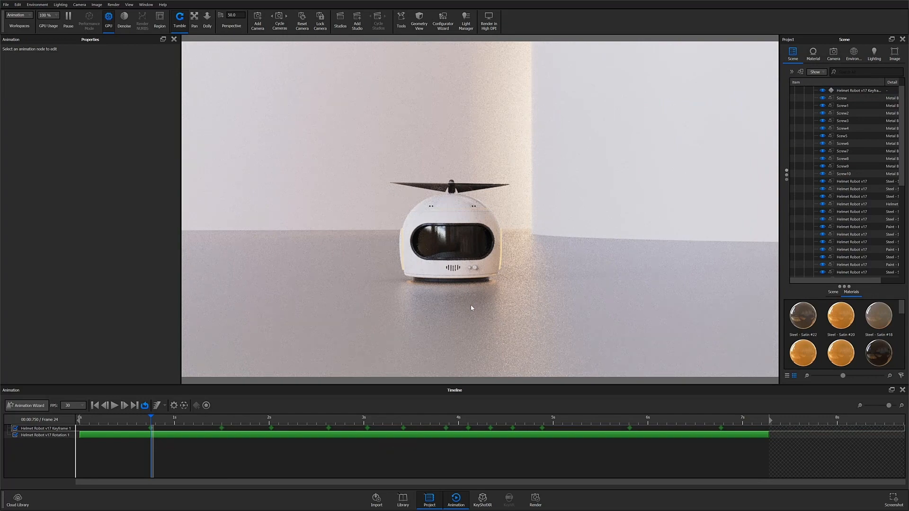
left_click(115, 404)
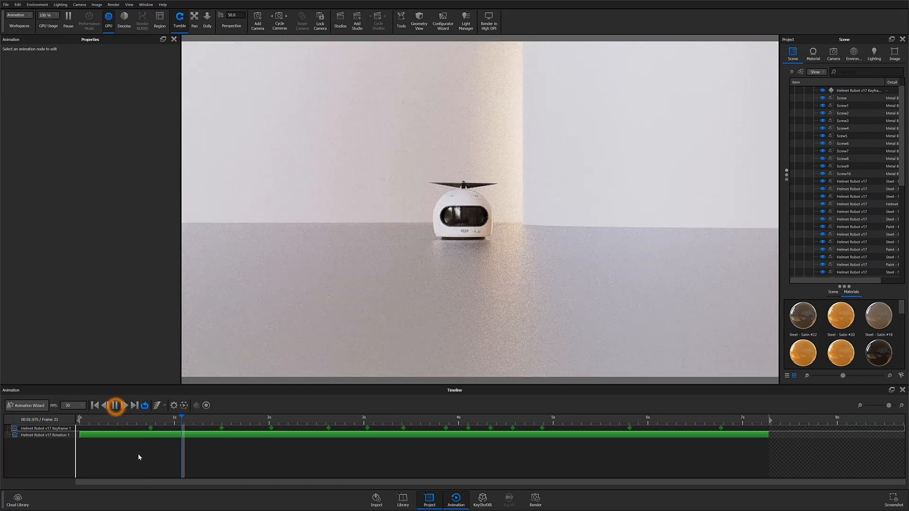
left_click(114, 405)
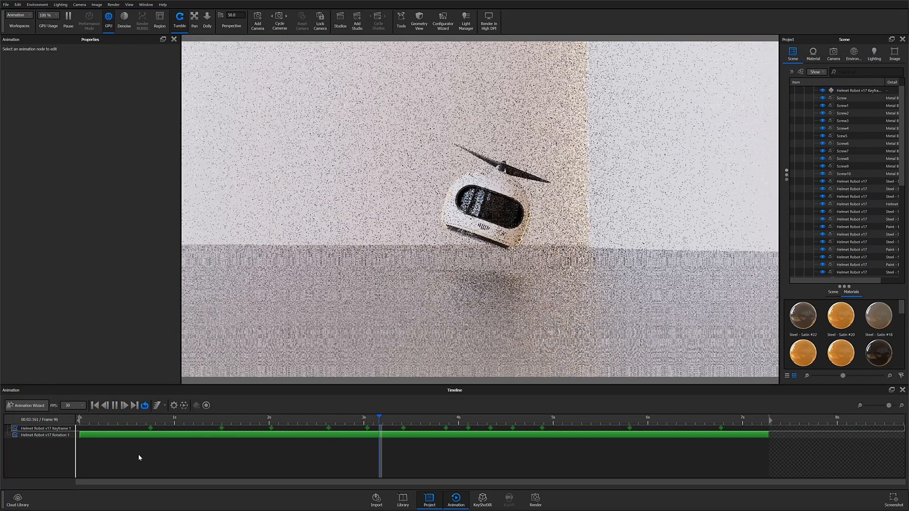
left_click(115, 405)
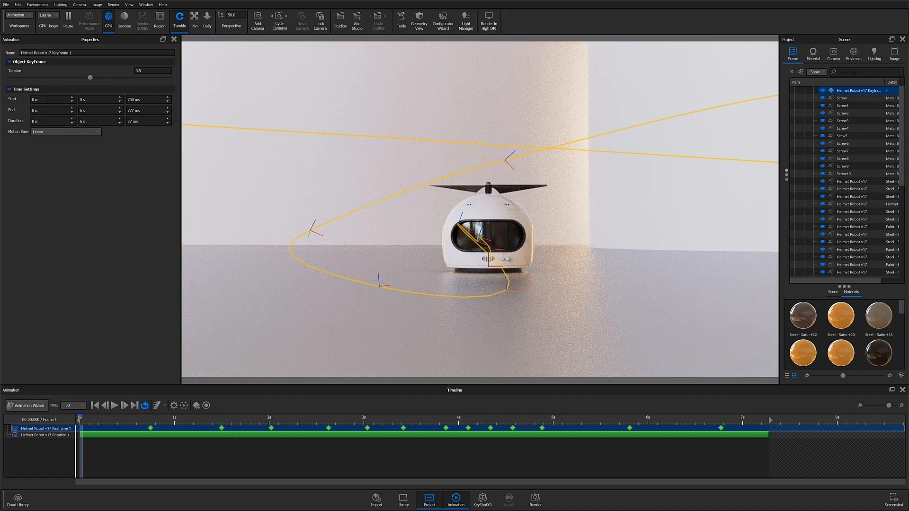
Move the Keyframe 1 track into a new timeline folder named Folder via Add to Folder
left_click(121, 97)
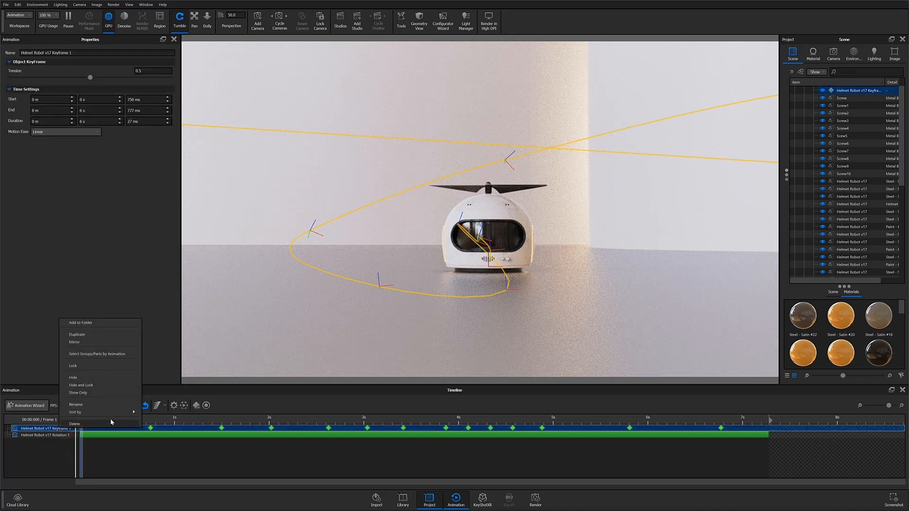
left_click(80, 322)
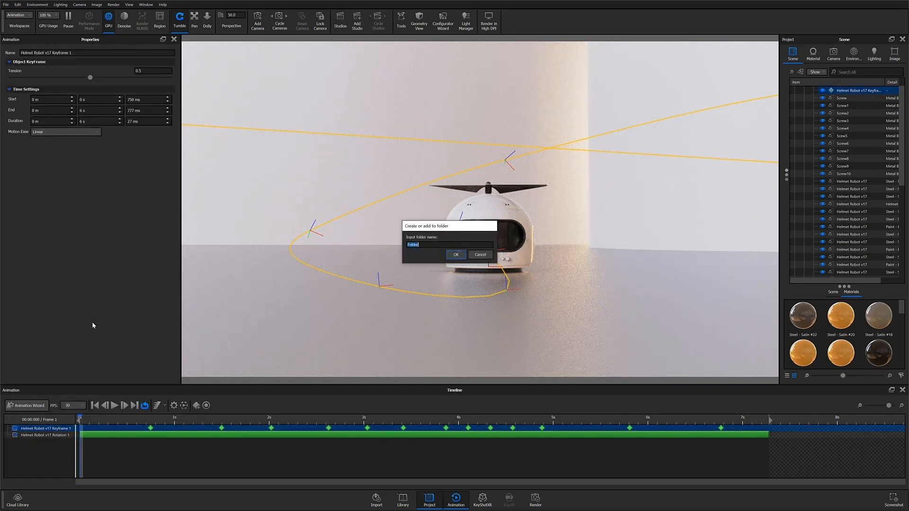
left_click(455, 255)
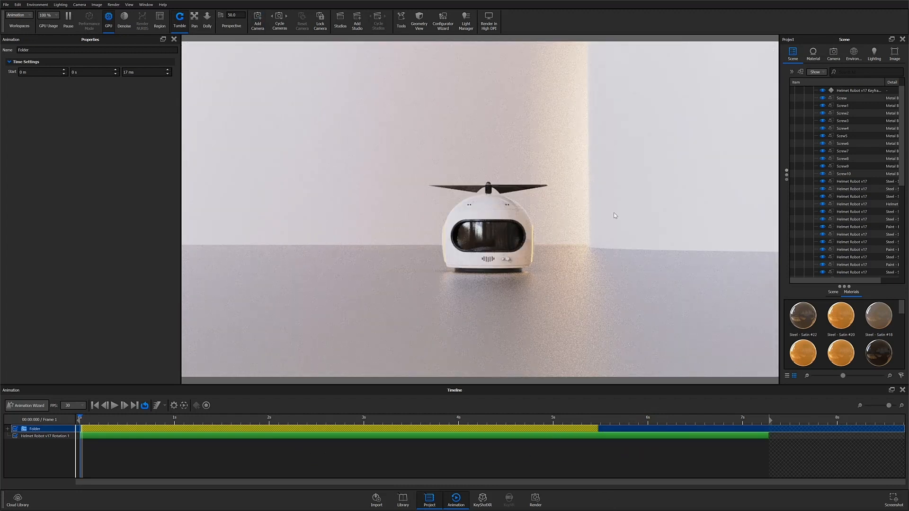
mouse_move(403, 305)
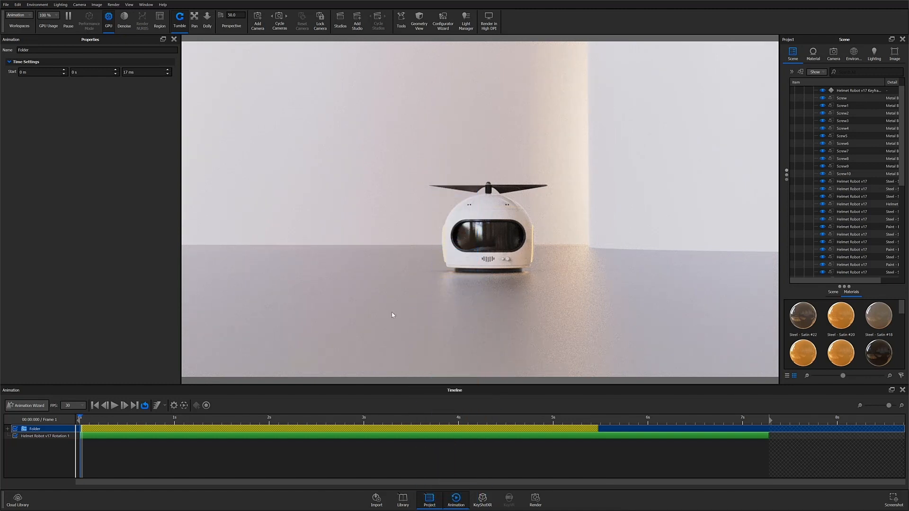
mouse_move(221, 200)
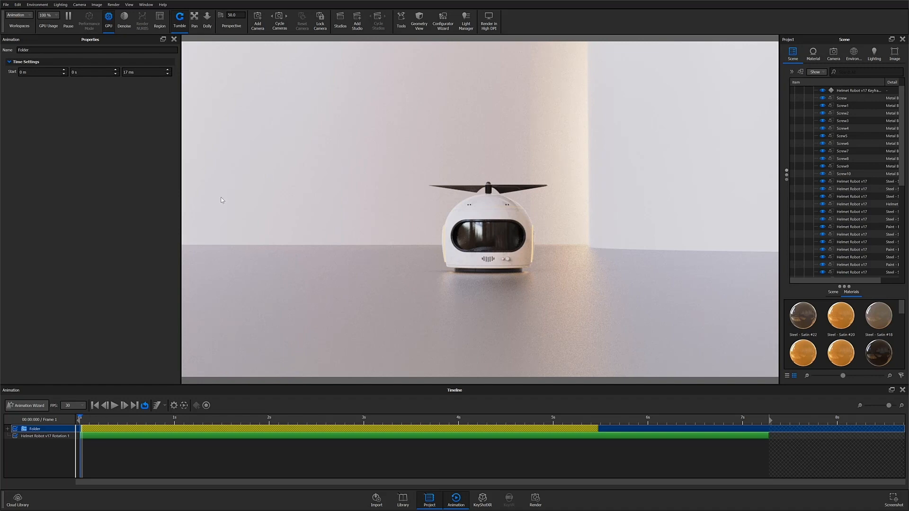
mouse_move(138, 250)
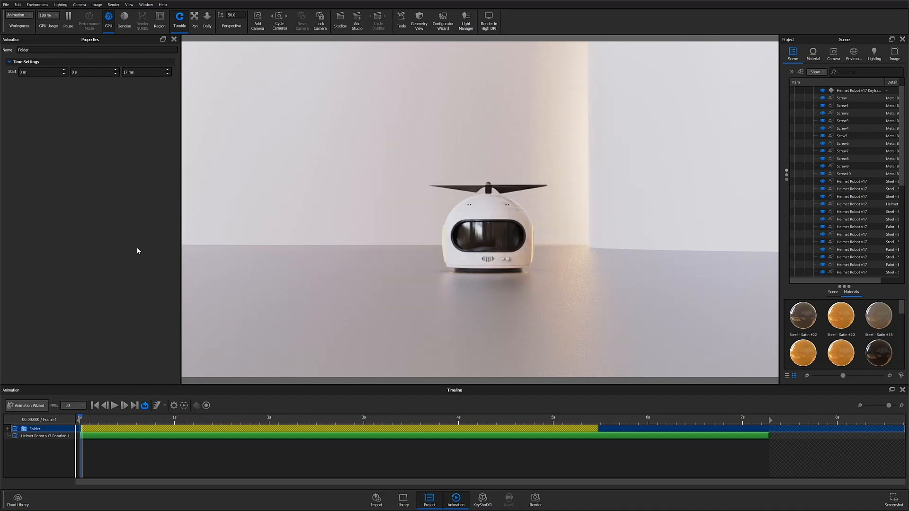